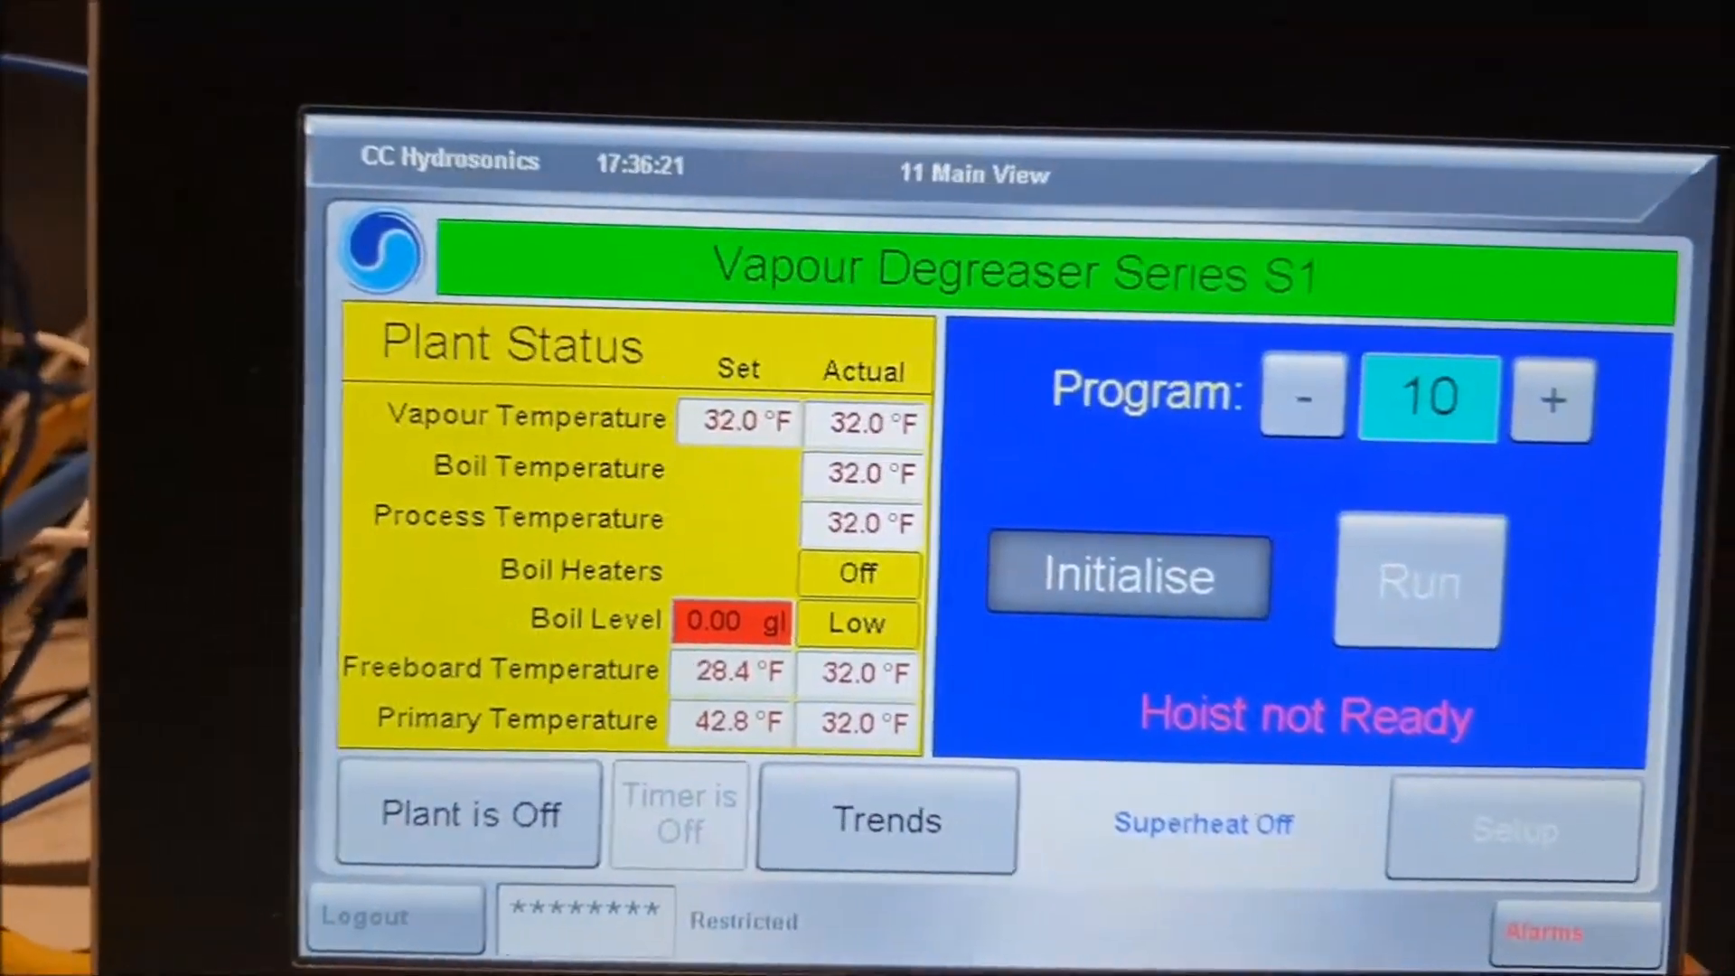
Initialise the degreaser from the Main View so the Preparing screen for program 10 appears.
left_click(1127, 576)
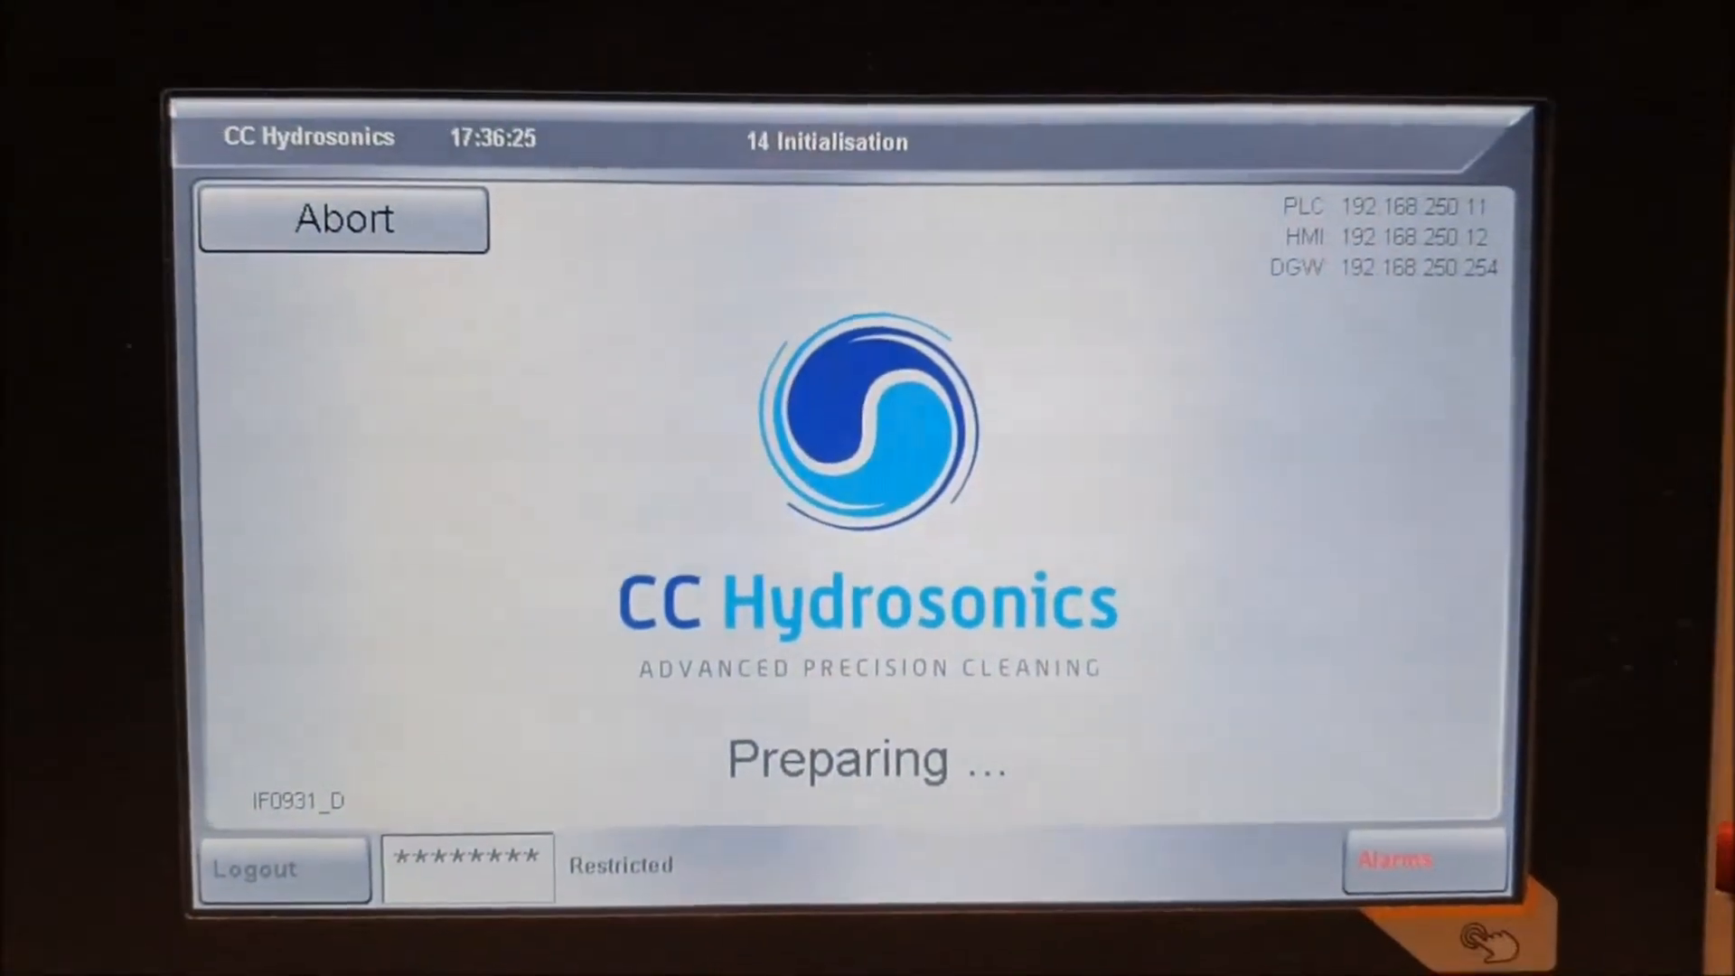